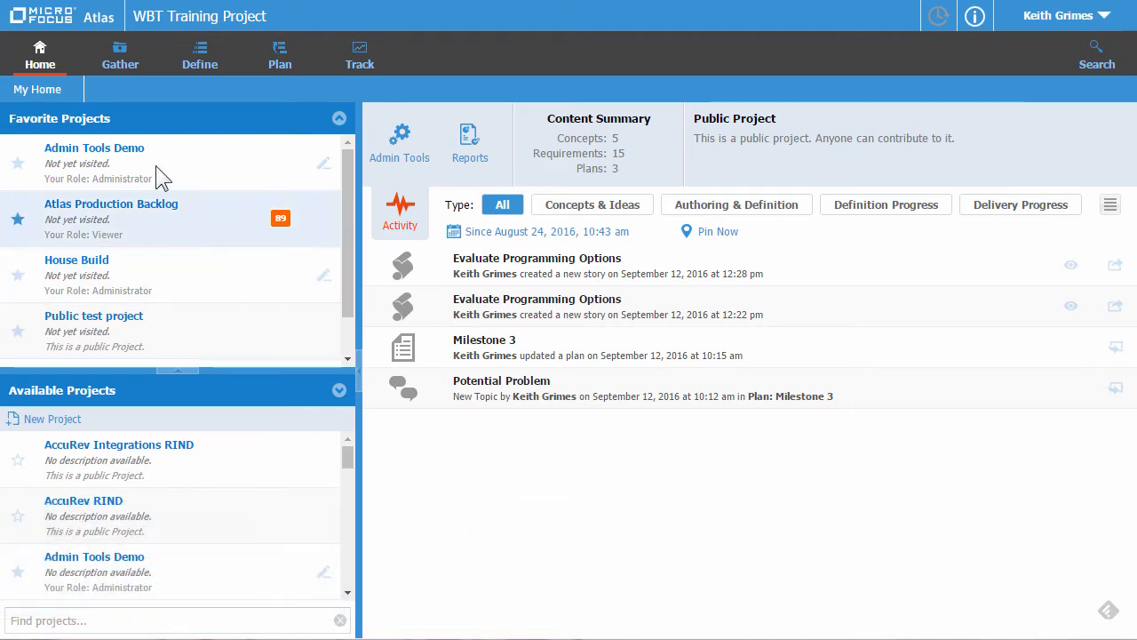
{"action": "mouse_move", "coordinate": [56, 64]}
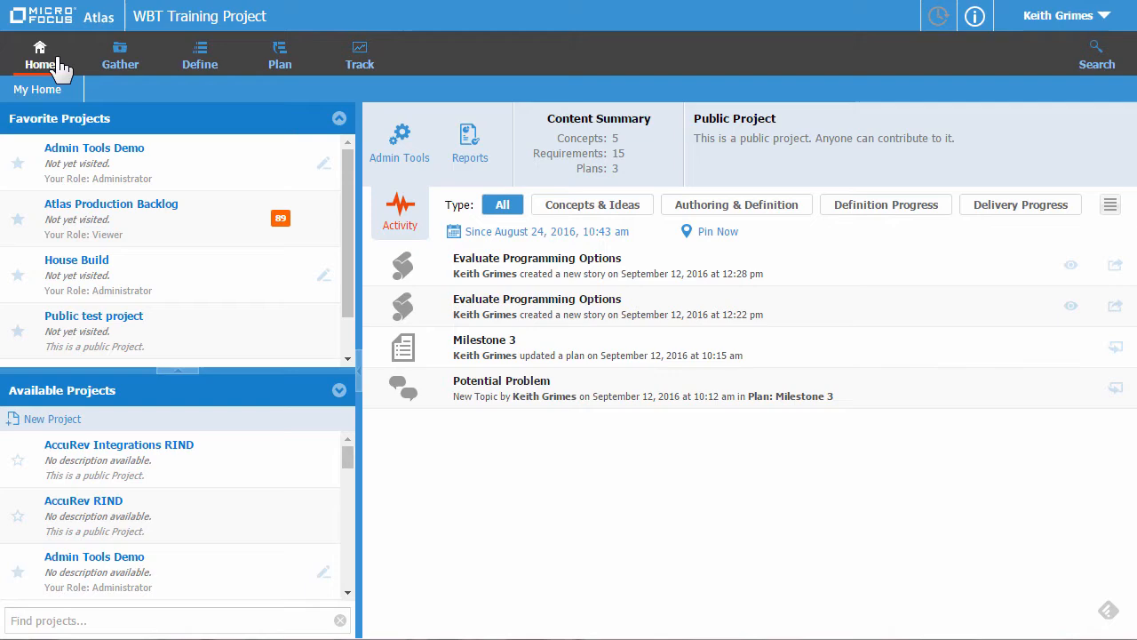
{"action": "mouse_move", "coordinate": [489, 173]}
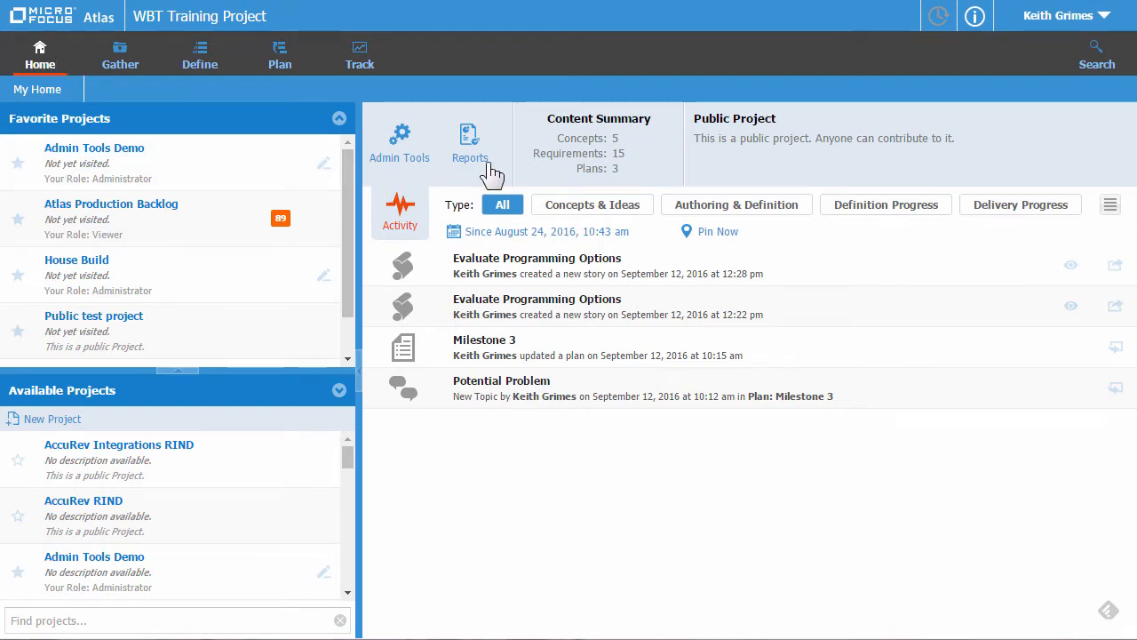
Generate the WBT Training Project Requirements report with all details and download it as .docx.
{"action": "left_click", "coordinate": [469, 138]}
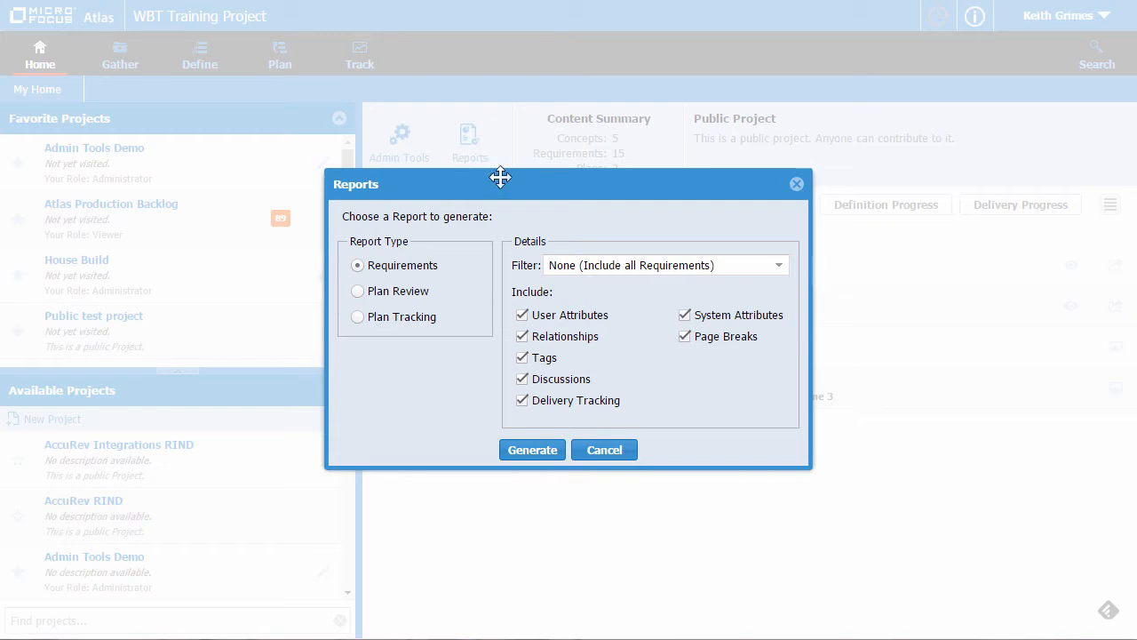
{"action": "mouse_move", "coordinate": [556, 230]}
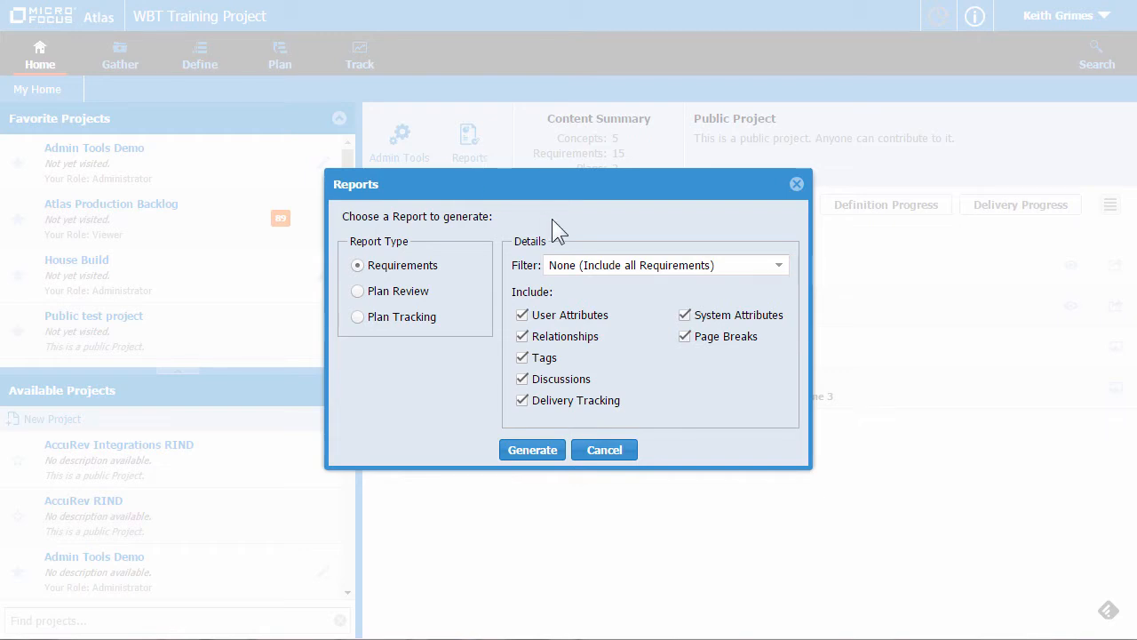
{"action": "mouse_move", "coordinate": [451, 260]}
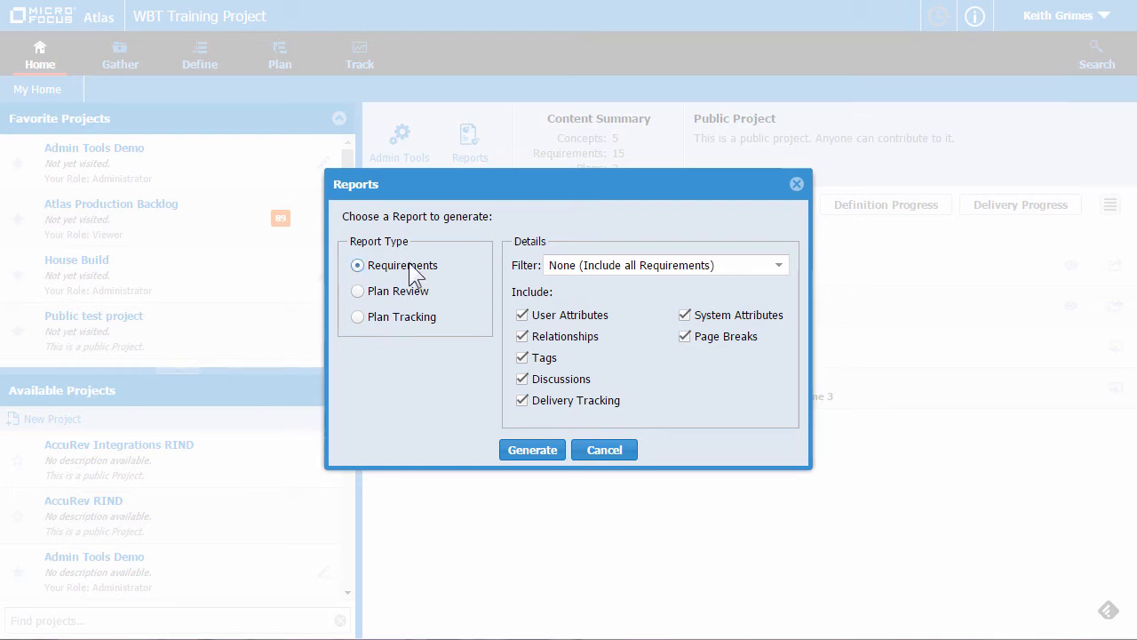
{"action": "mouse_move", "coordinate": [466, 320]}
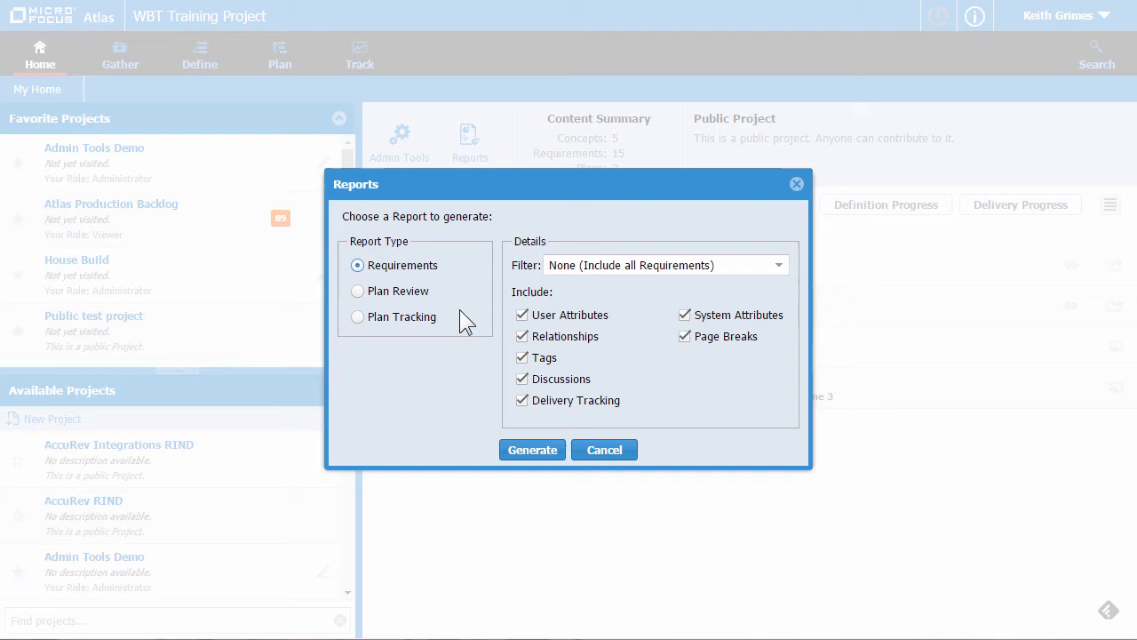
{"action": "mouse_move", "coordinate": [578, 382]}
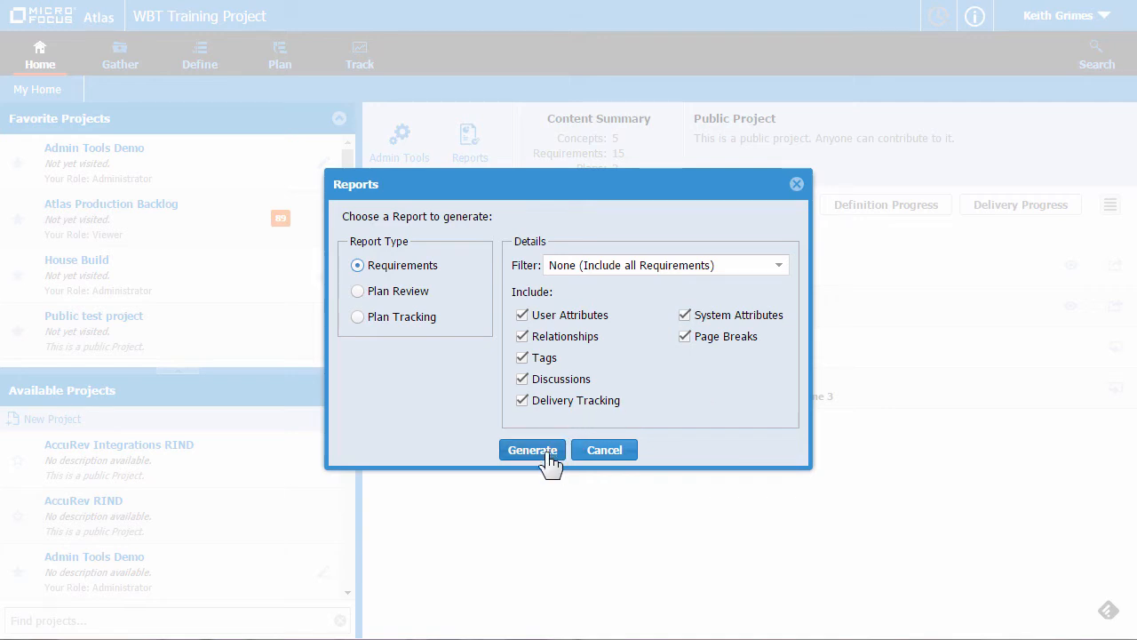
{"action": "left_click", "coordinate": [532, 449]}
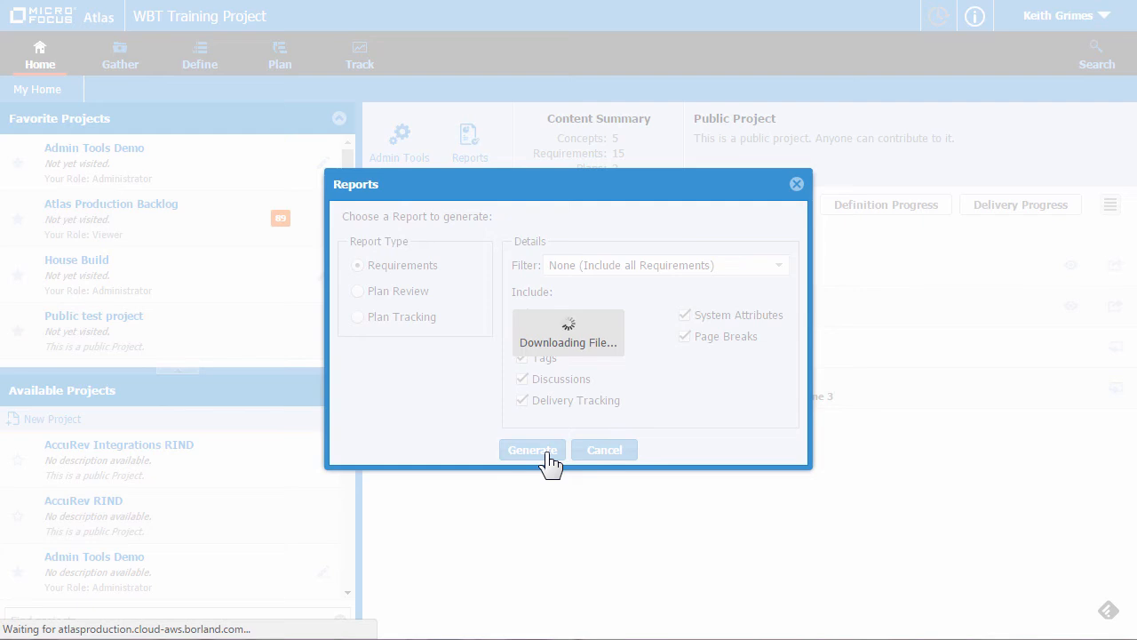
{"action": "left_click", "coordinate": [532, 449]}
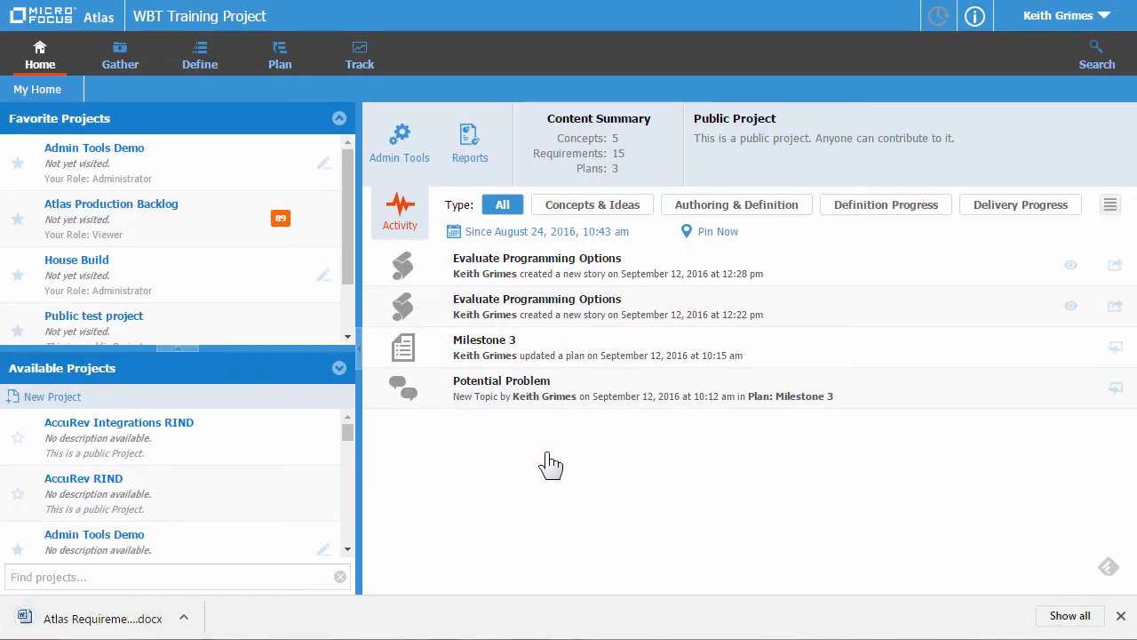
{"action": "mouse_move", "coordinate": [228, 615]}
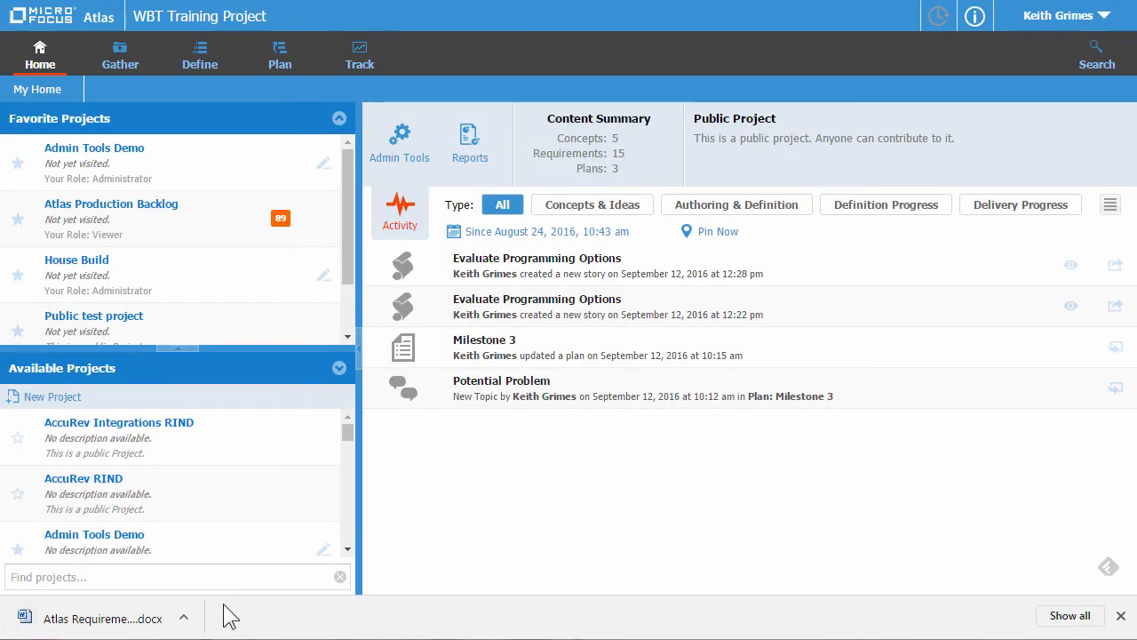
Open the downloaded Requirements report in Word and scroll to the Investigation Phase requirements.
{"action": "left_click", "coordinate": [96, 618]}
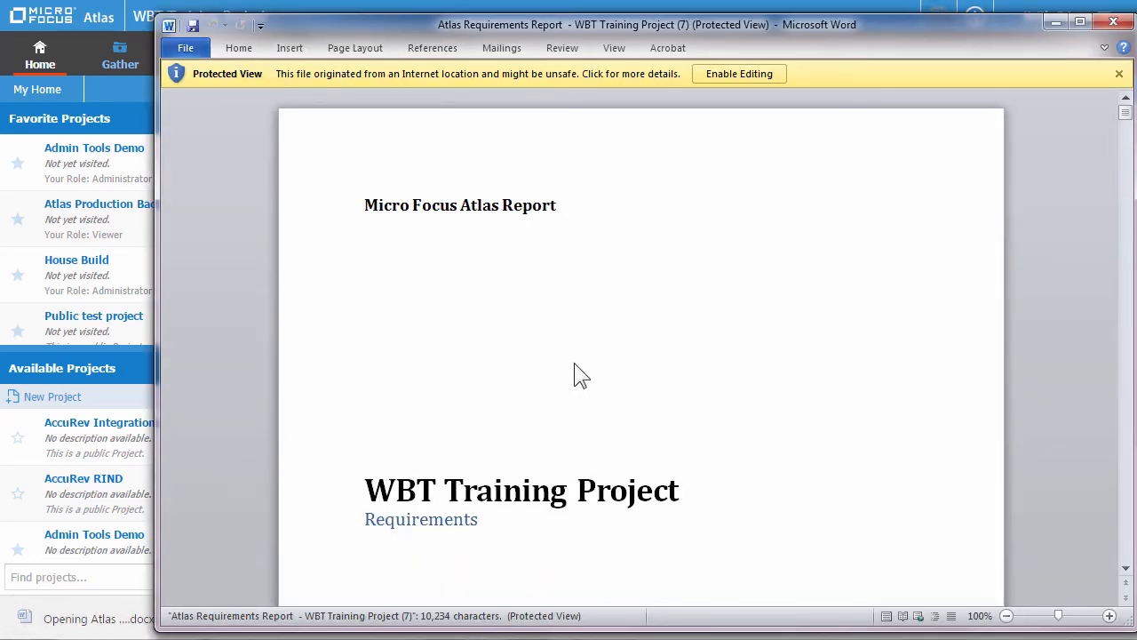
{"action": "scroll", "scroll_direction": "down", "scroll_amount": 3}
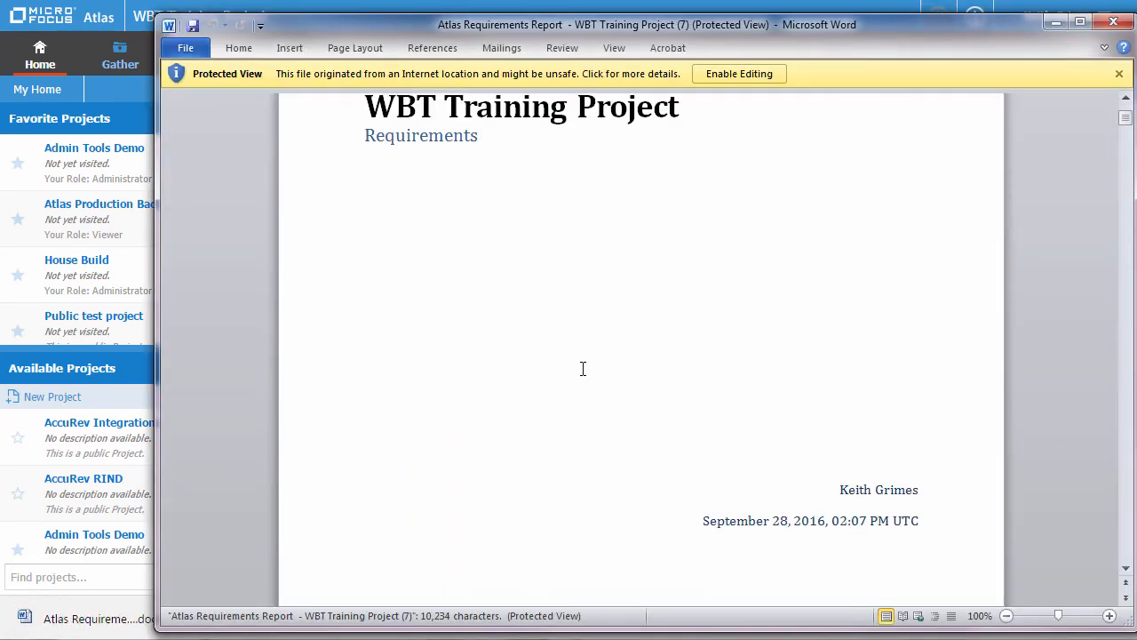
{"action": "scroll", "scroll_direction": "down", "scroll_amount": 3}
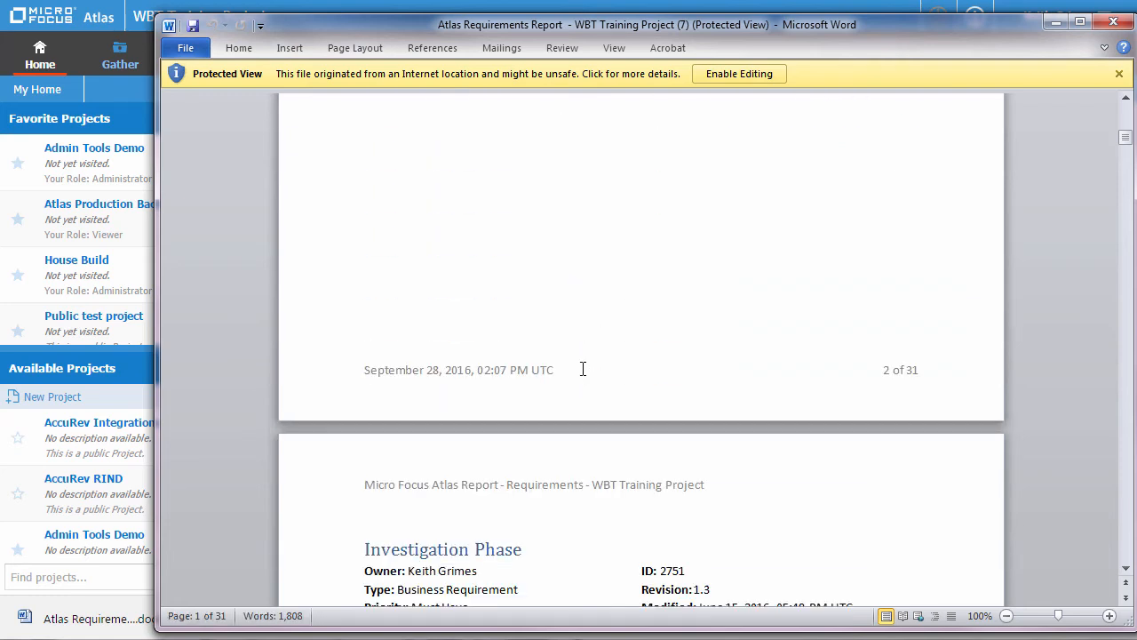
{"action": "scroll", "scroll_direction": "down", "scroll_amount": 3}
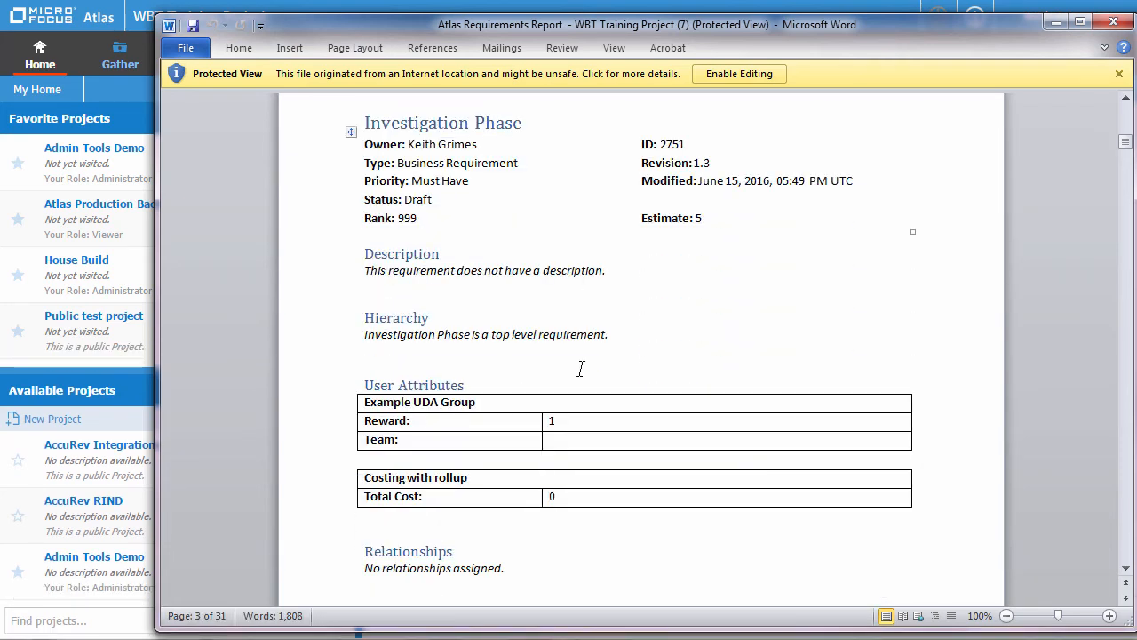